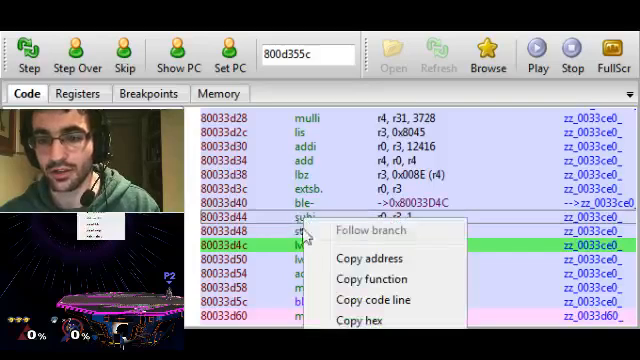
mouse_move(372, 258)
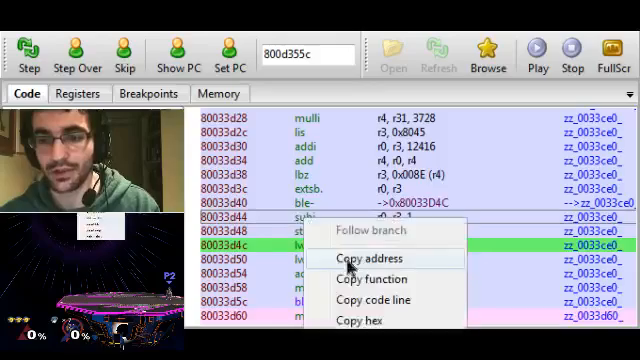
Copy the address 80033d44 of the stock-subtracting instruction from the Code view.
left_click(372, 258)
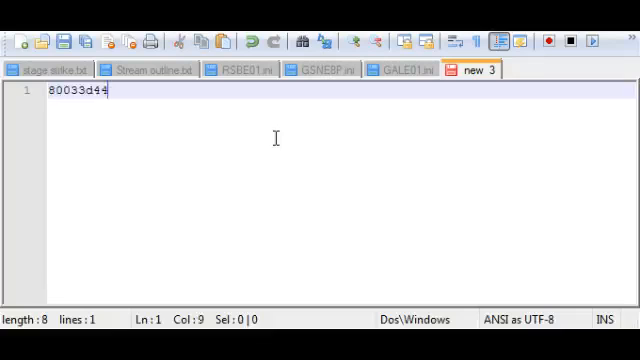
Write the note '80033d44: subi r0,r3,1 (subtract stock count)' after the pasted address.
type(":")
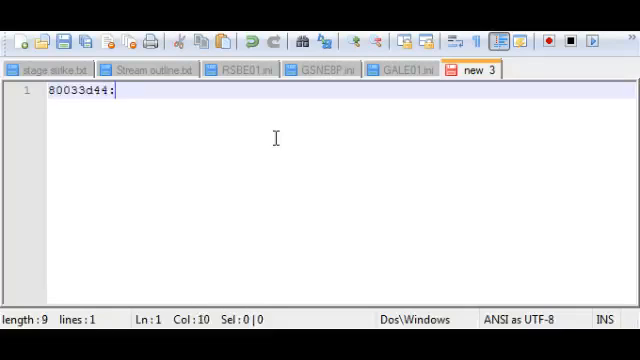
type("subi r0")
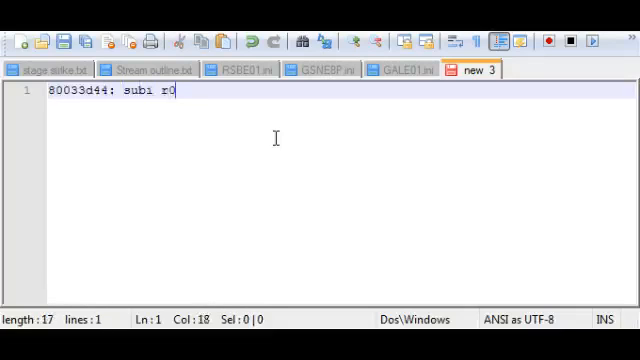
type(",r3,1")
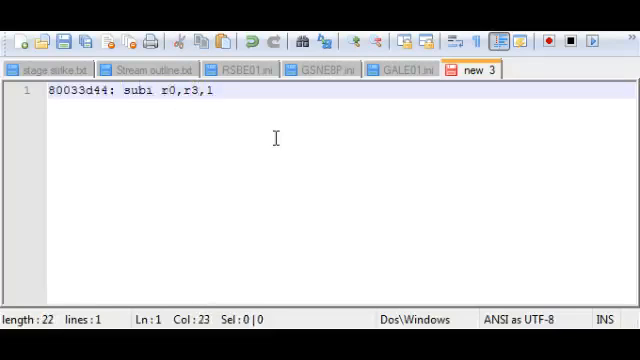
type("(subtract stock count")
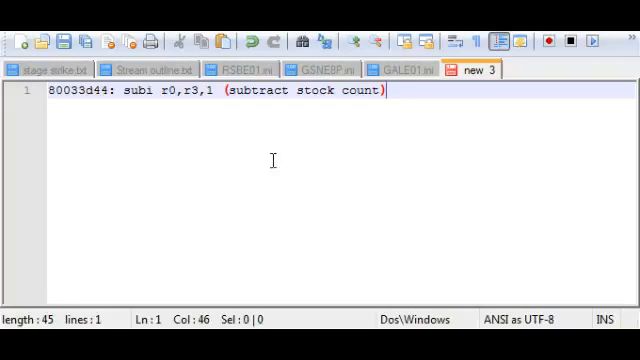
mouse_move(308, 170)
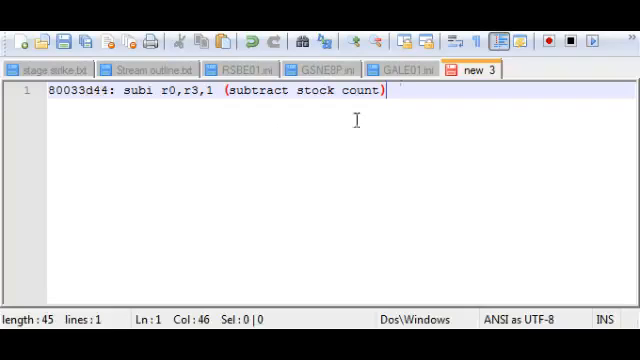
mouse_move(352, 118)
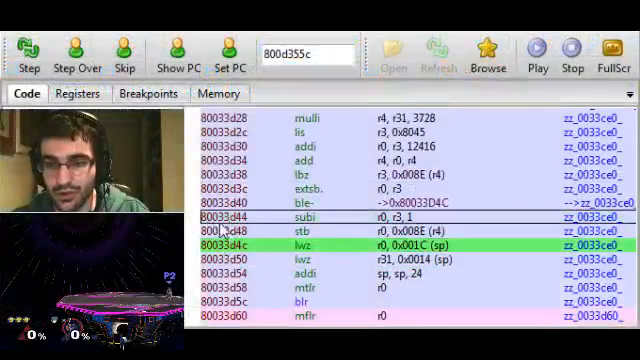
View the raw memory value 3803FFFF at 80033d44, then return to the code listing.
left_click(220, 94)
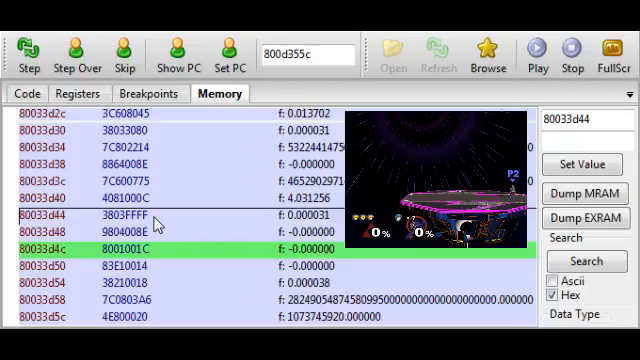
mouse_move(82, 144)
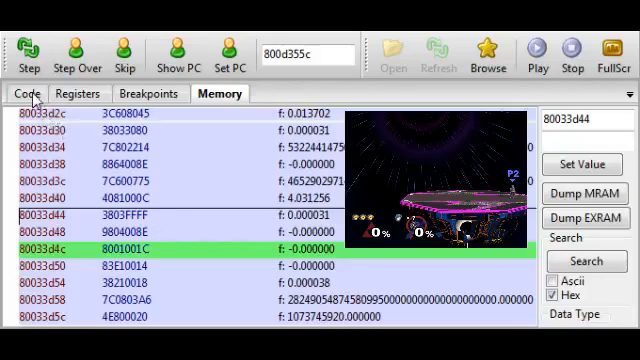
left_click(28, 94)
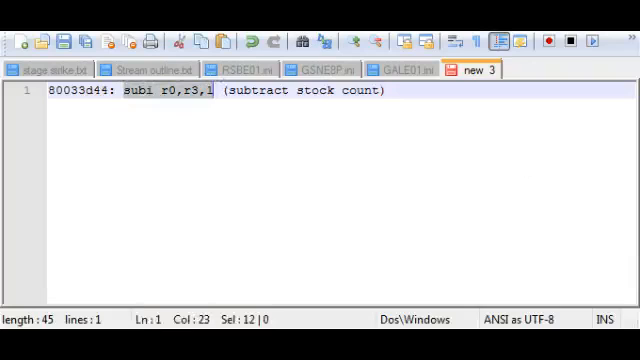
mouse_move(364, 200)
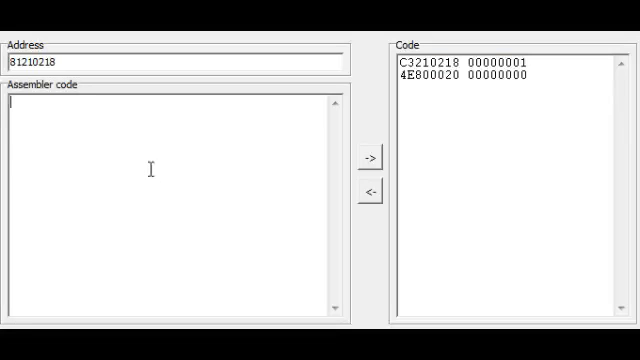
Assemble 'subi r0,r3,1' into the Gecko code line 3803FFFF 00000000.
type("subi r0,r3,1")
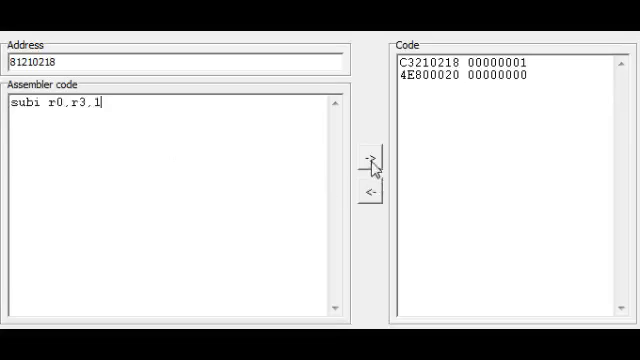
left_click(376, 160)
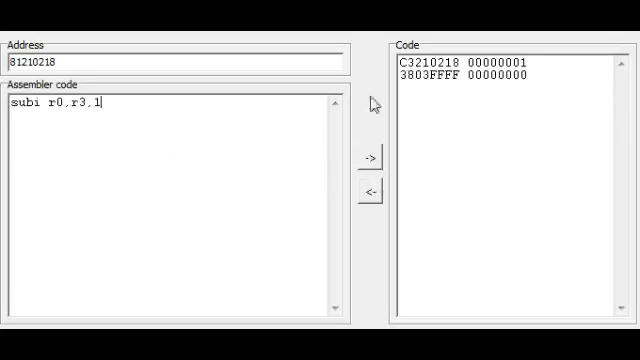
left_click(460, 64)
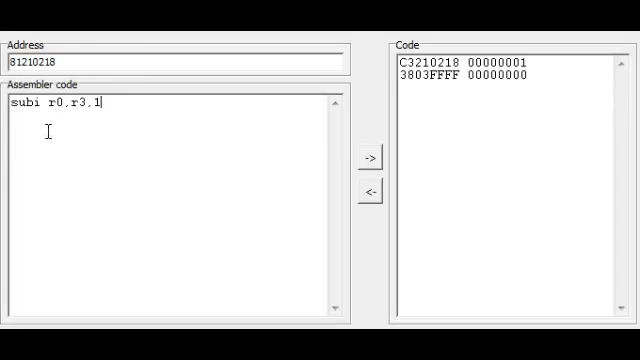
Replace subi with addi so the instruction reads 'addi r0,r3,1' and reassemble it.
double_click(22, 104)
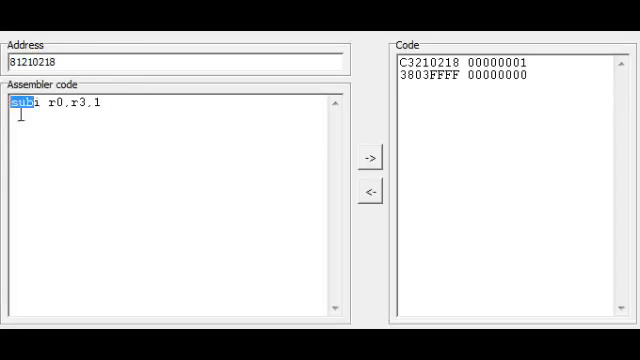
mouse_move(270, 180)
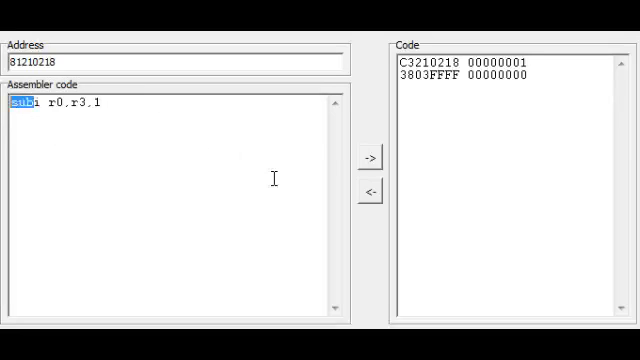
mouse_move(208, 188)
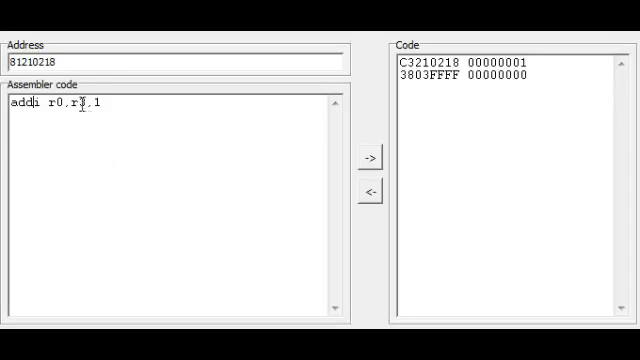
type("3")
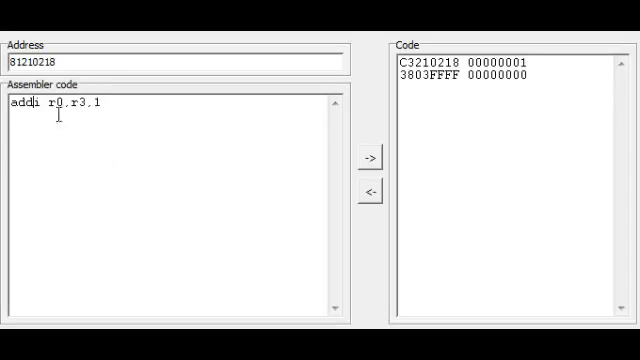
left_click(372, 160)
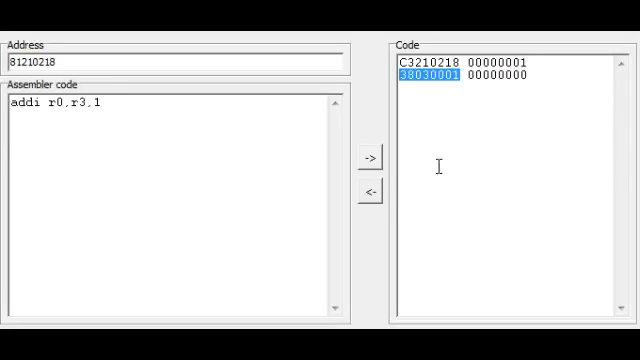
mouse_move(556, 188)
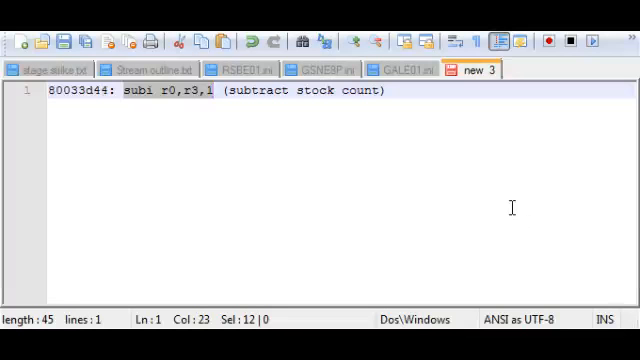
Add the code template line '04XXXXXX YYYYYYYY' below the stock count note.
key("Enter")
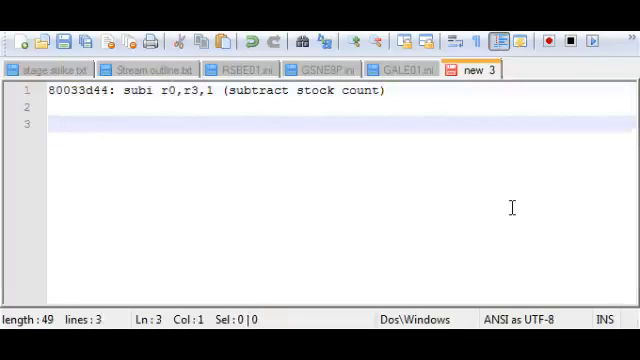
type("04")
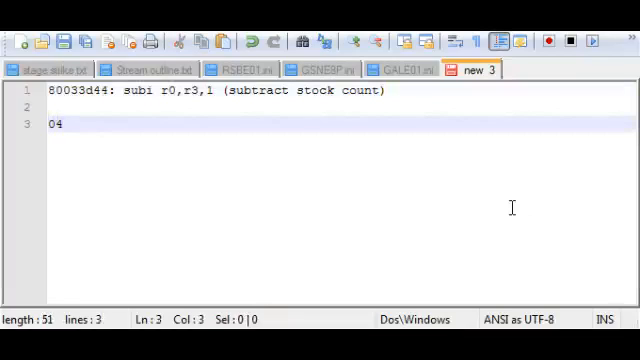
type("XXXXXX")
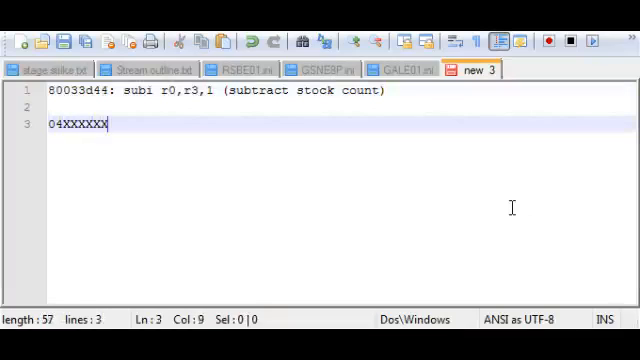
type("YYYYYYYY")
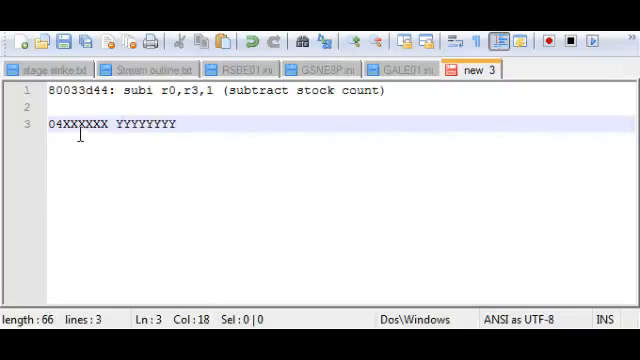
mouse_move(482, 200)
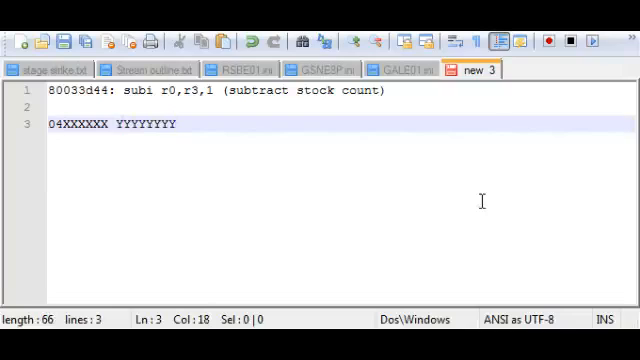
key("Enter")
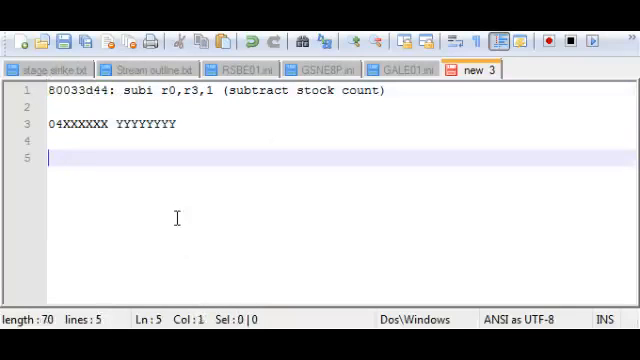
type("04")
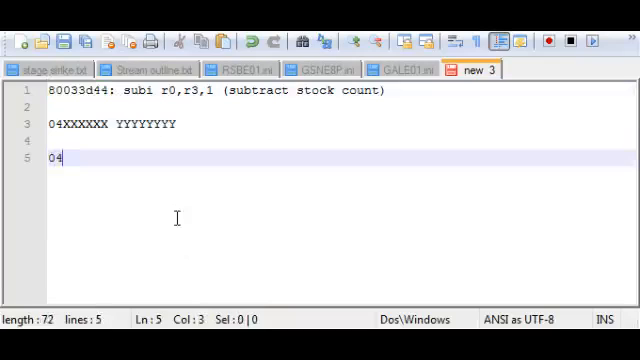
type("033")
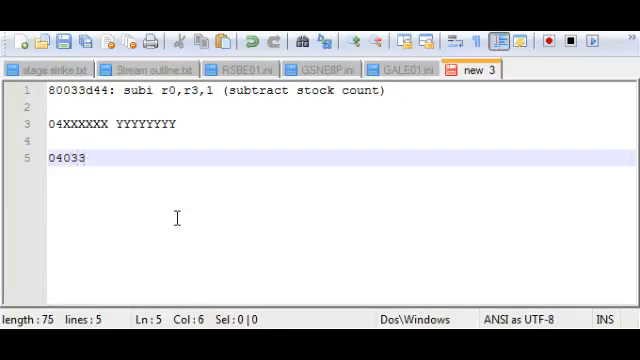
type("d44")
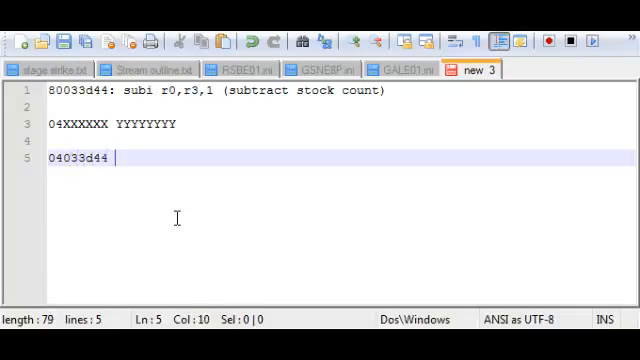
type("38030001")
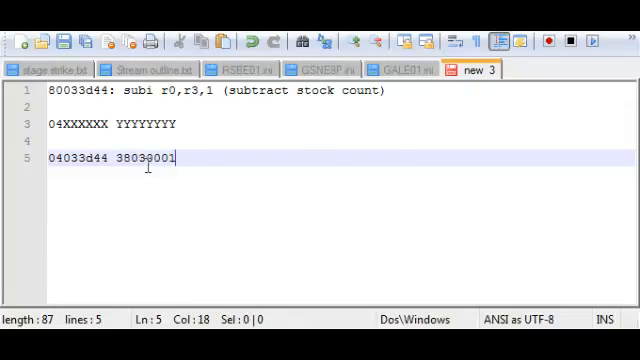
mouse_move(240, 216)
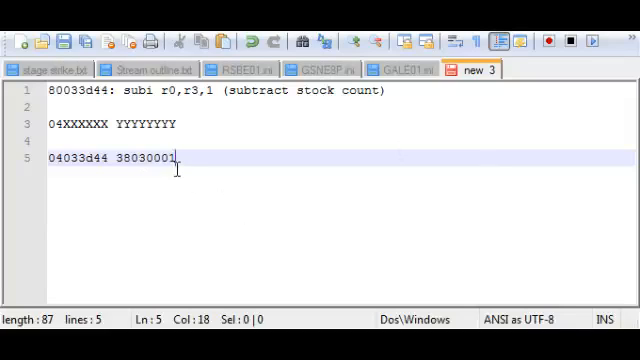
mouse_move(460, 132)
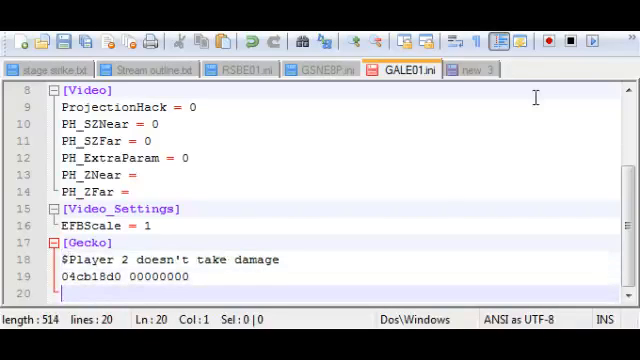
type("$")
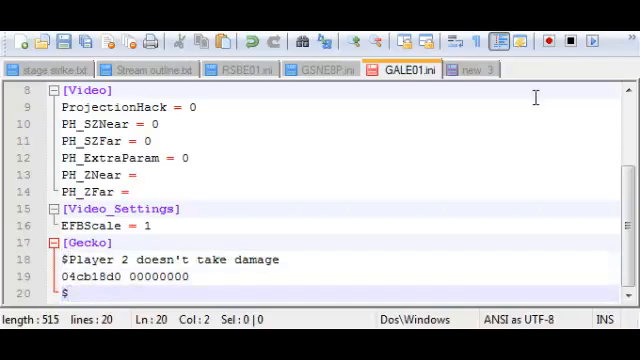
type("Dying adds a")
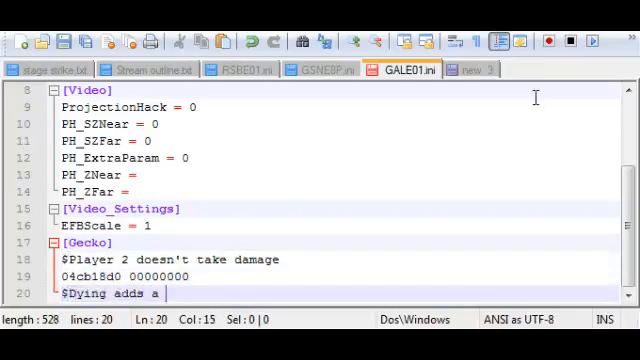
type("stock instead")
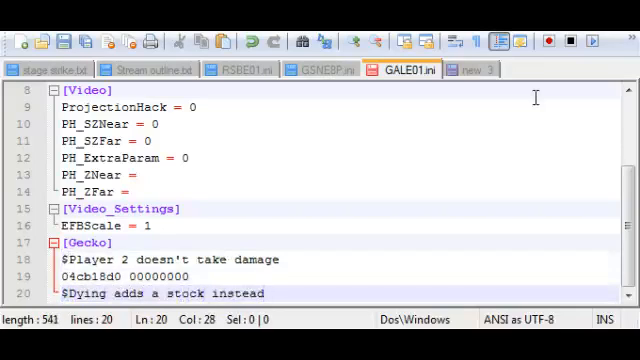
type("+")
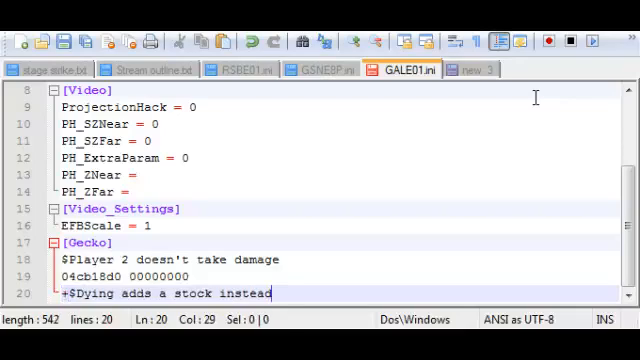
type("04033d44 38030001")
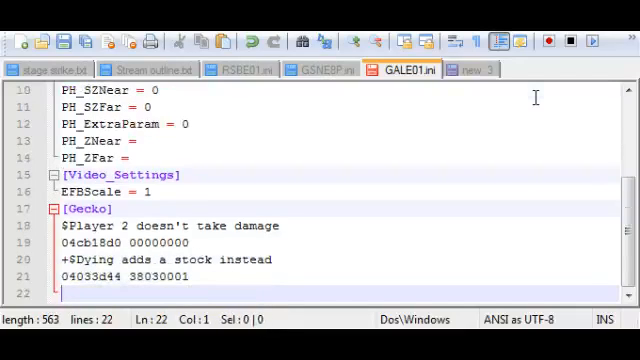
mouse_move(406, 198)
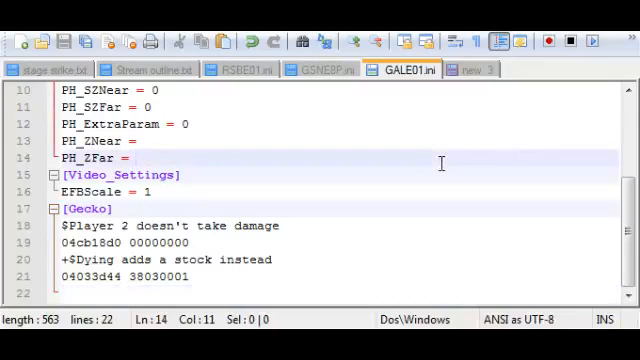
mouse_move(440, 162)
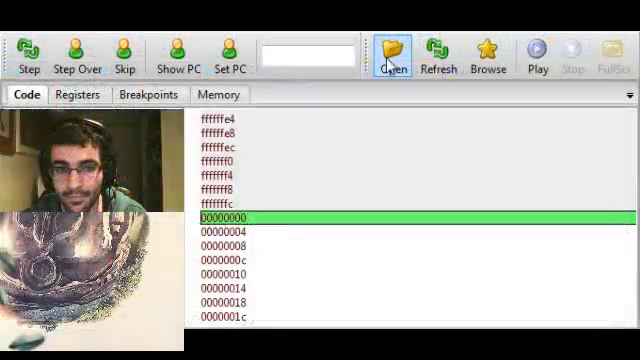
Load the ssbm.gcm Melee disc image from the Games folder and boot it.
left_click(396, 50)
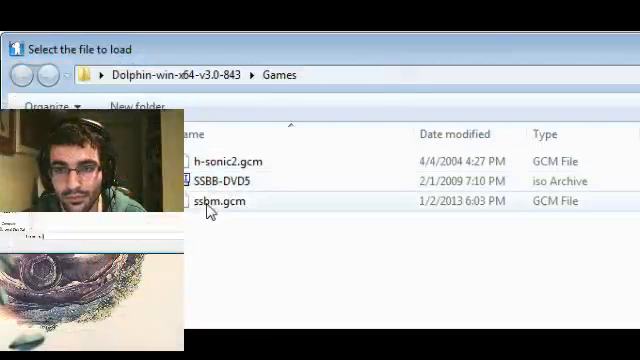
double_click(236, 200)
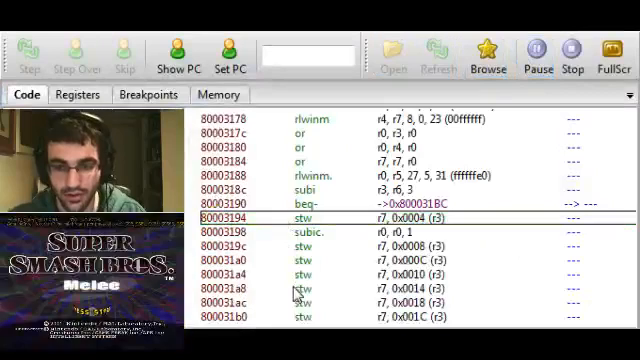
mouse_move(292, 292)
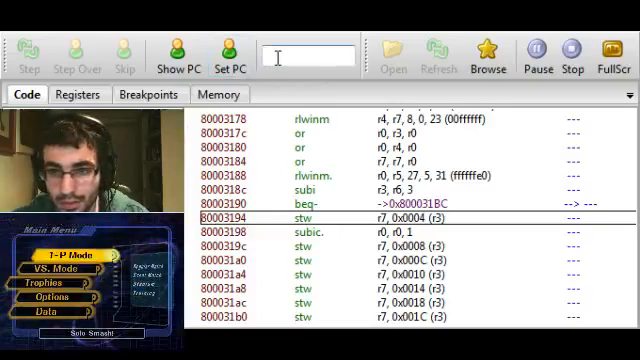
Jump the Code view to address 80033d44.
type("80033d44")
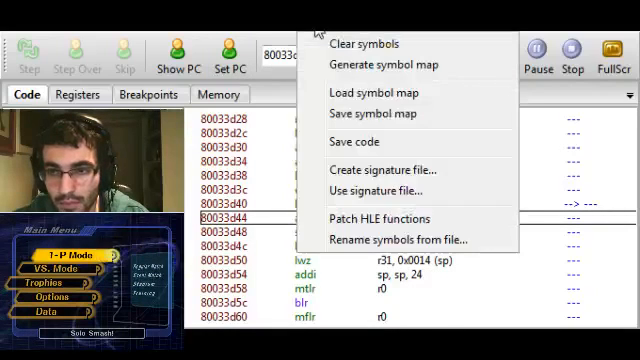
left_click(366, 92)
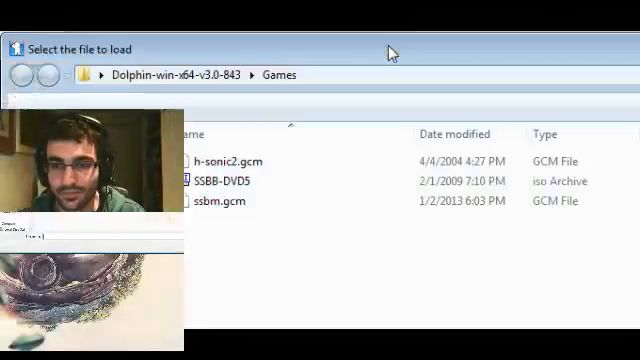
Load the h-sonic2.gcm Sonic Adventure 2 Battle image from the Games folder.
left_click(228, 180)
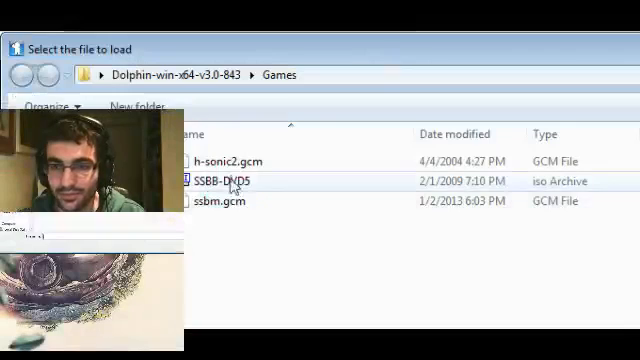
double_click(230, 180)
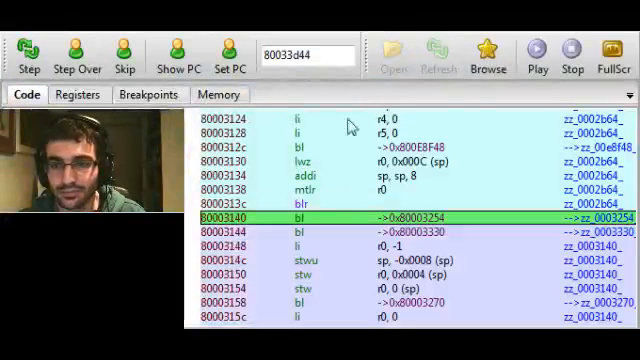